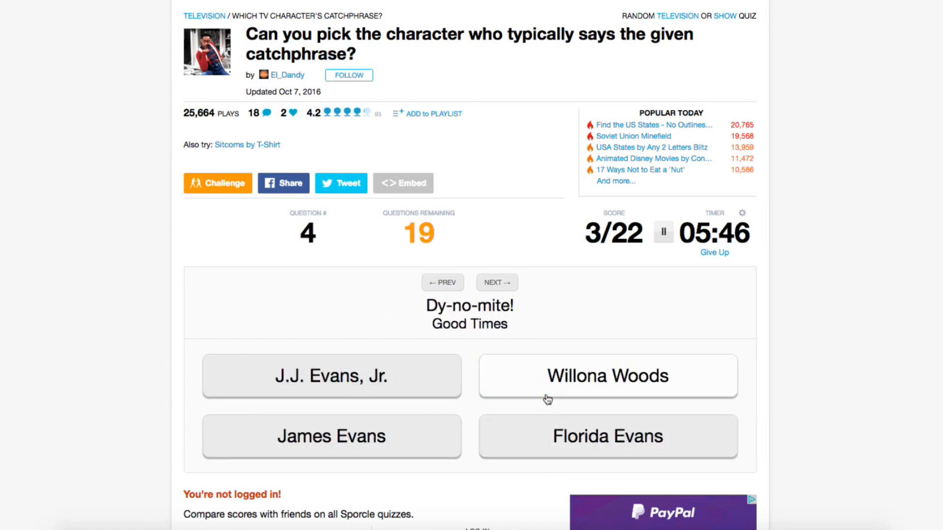
Answer the Dy-no-mite!, A-Team and Stifle! questions in the catchphrase quiz
left_click(608, 376)
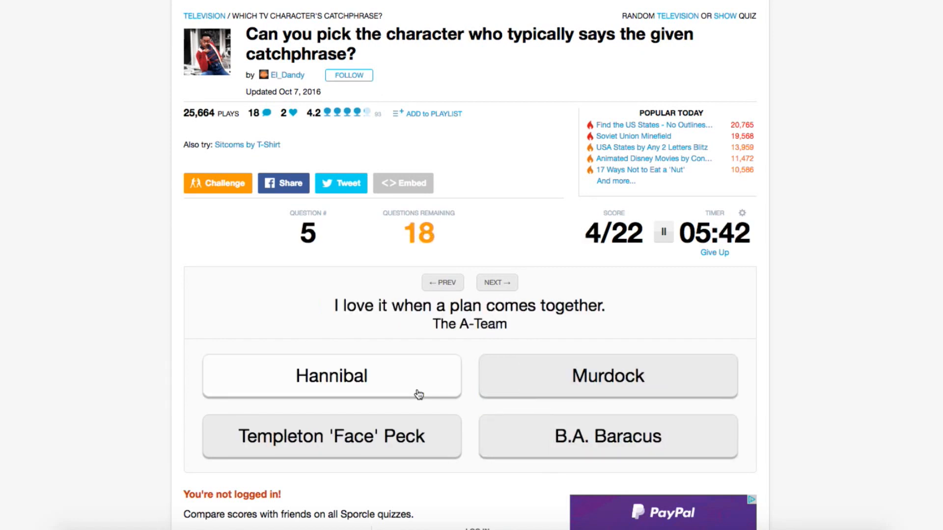
left_click(331, 377)
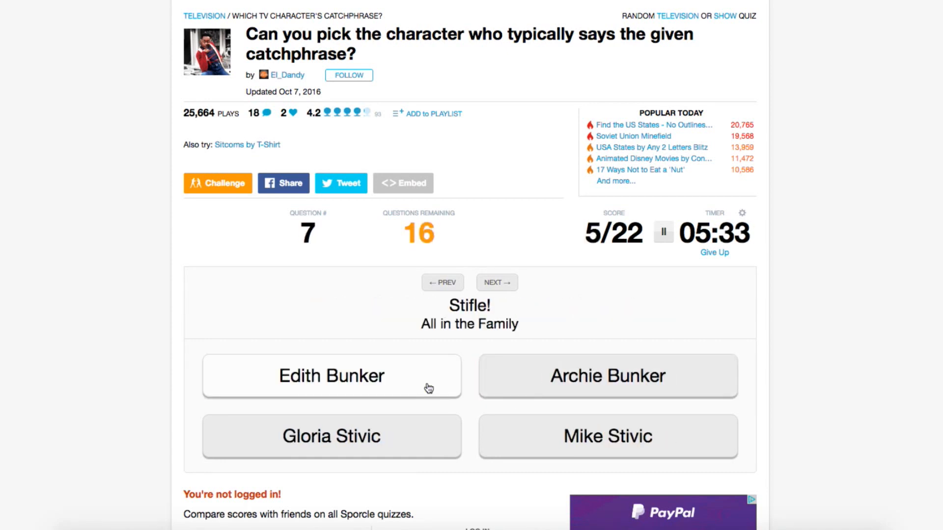
left_click(331, 376)
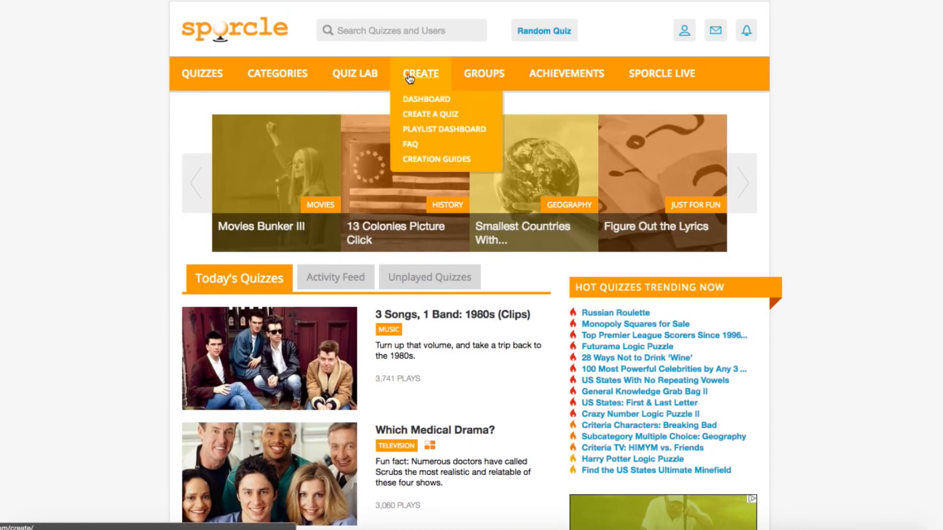
From the Dashboard, create a Multiple Choice game named 'Veggie Facts'
left_click(426, 99)
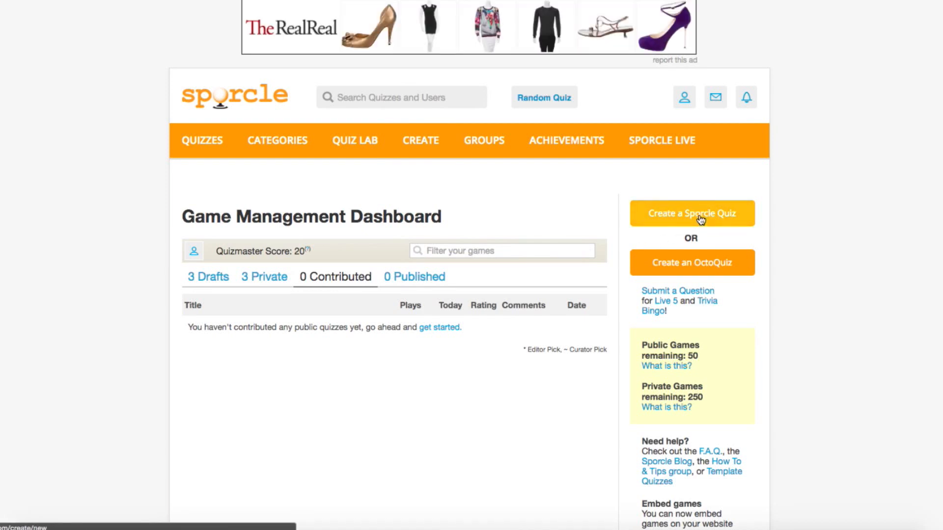
left_click(693, 213)
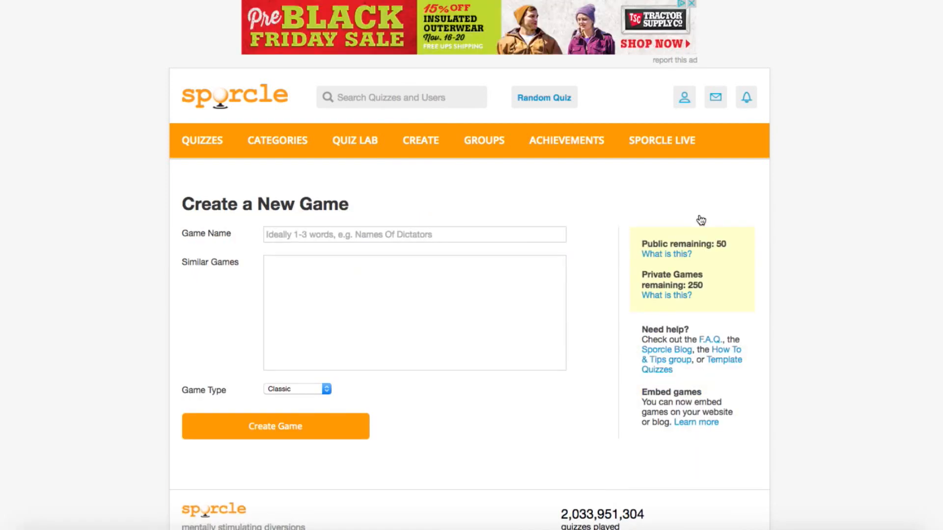
type("Veggie Facts")
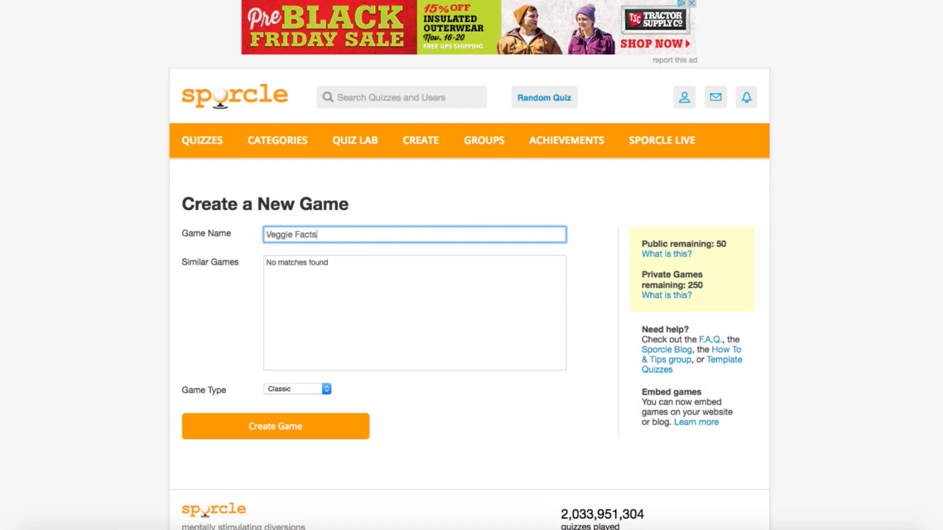
left_click(297, 389)
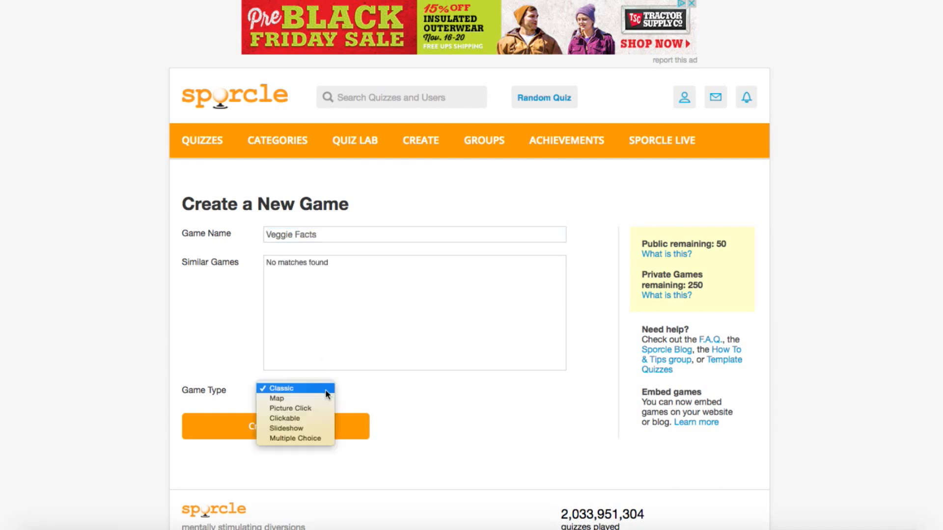
left_click(294, 438)
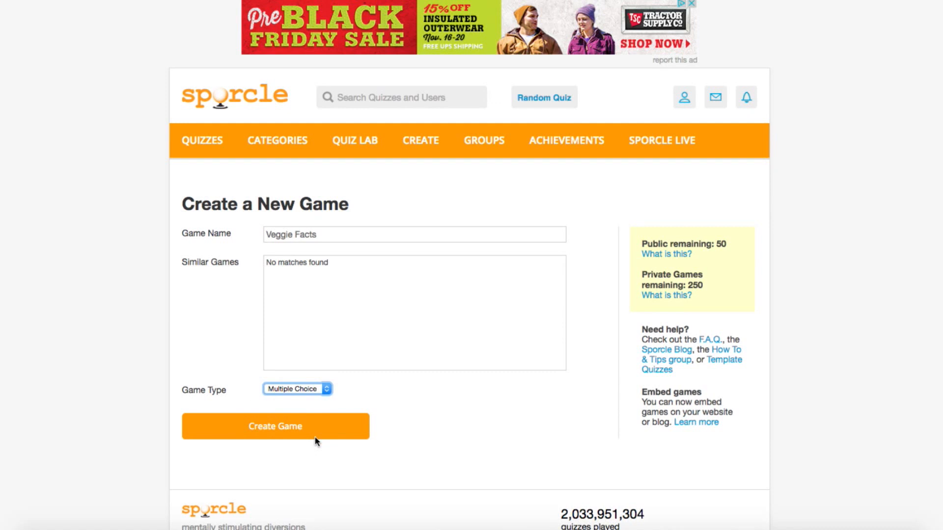
left_click(276, 426)
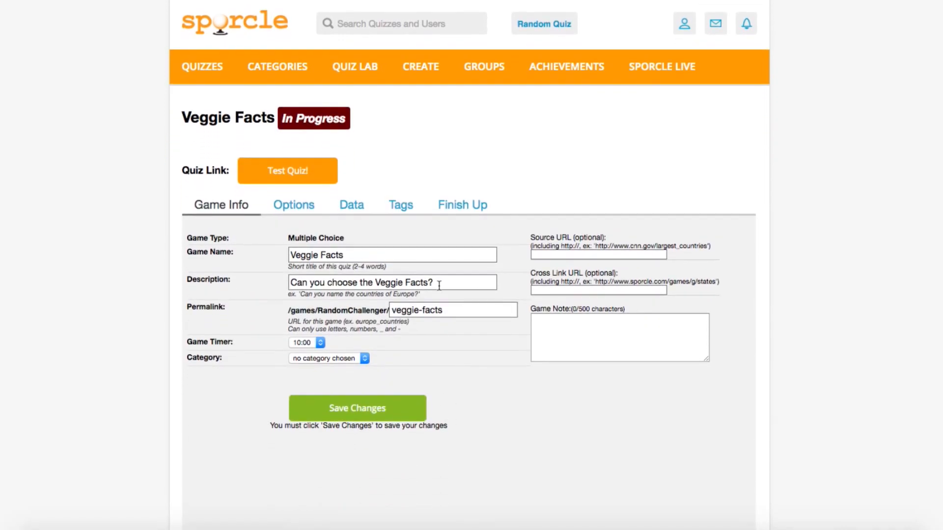
Enter the 'Can you determine which vegeta...' description, a 1:00 timer and the Miscellaneous category
type("Can you determine which vegetable corresponds to")
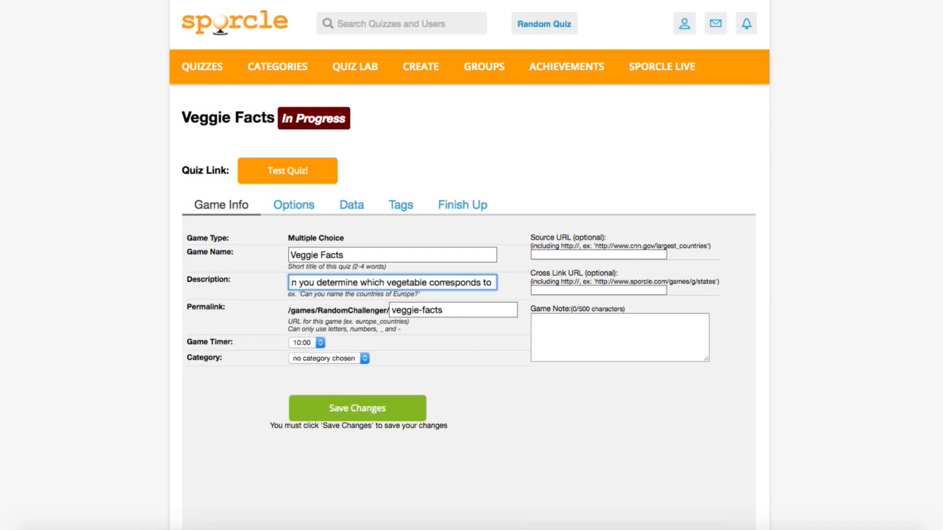
left_click(303, 342)
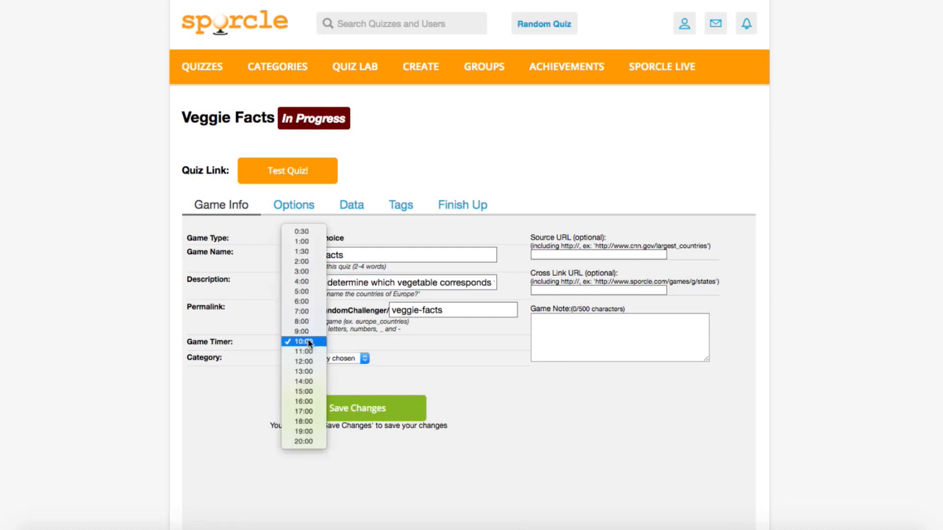
left_click(303, 342)
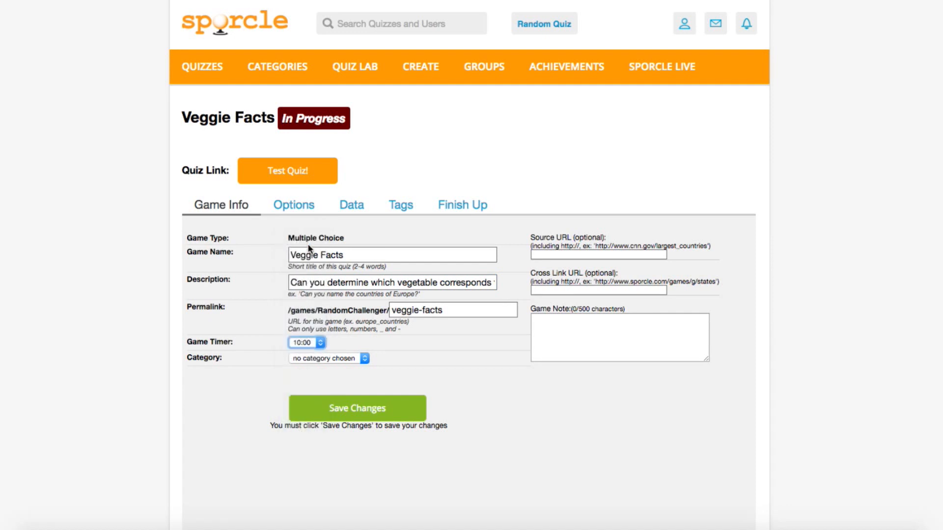
left_click(328, 358)
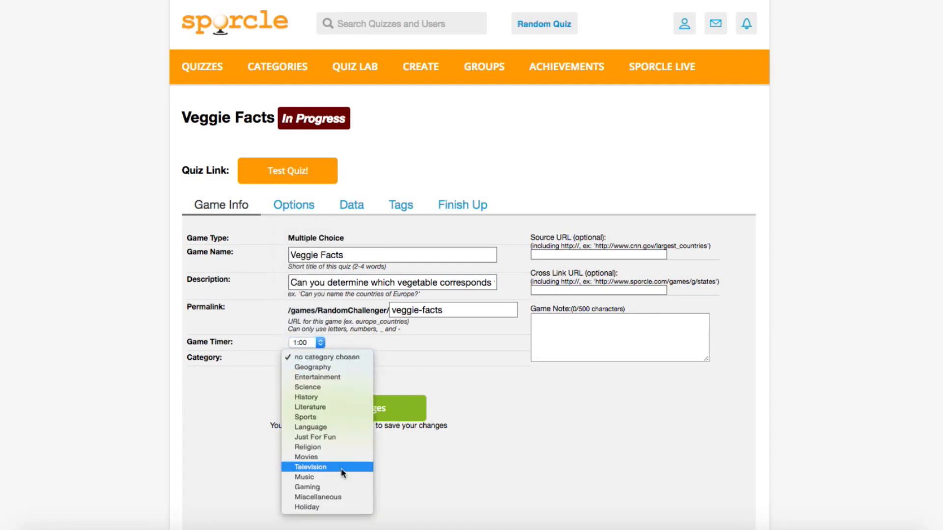
left_click(318, 497)
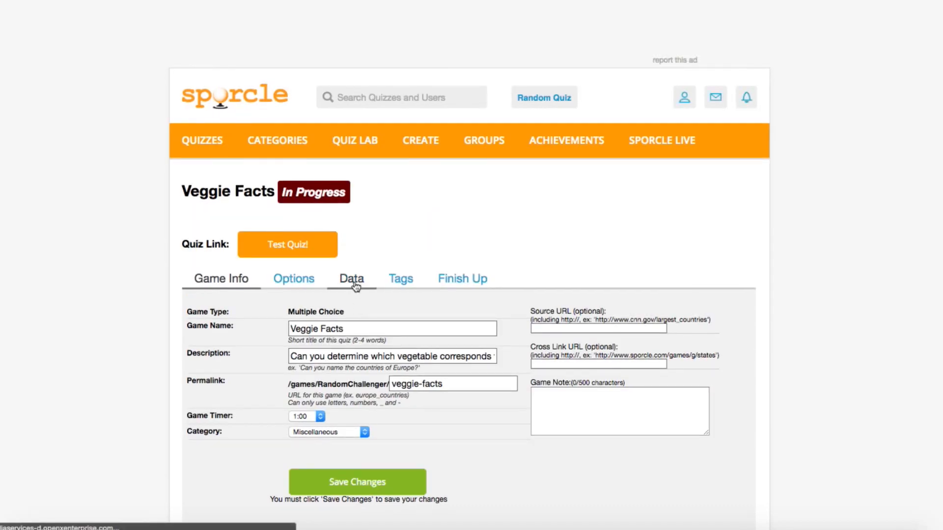
Go to the Data section and start adding a new question
left_click(352, 278)
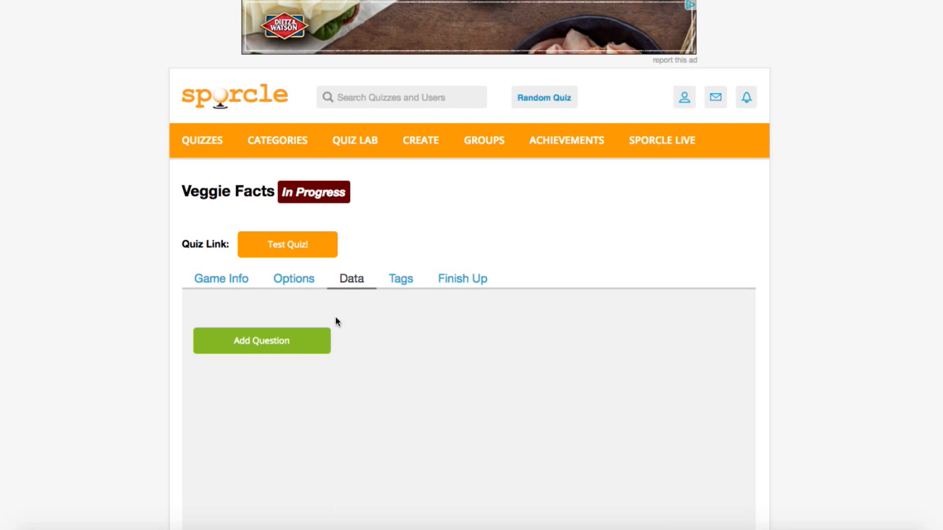
mouse_move(273, 353)
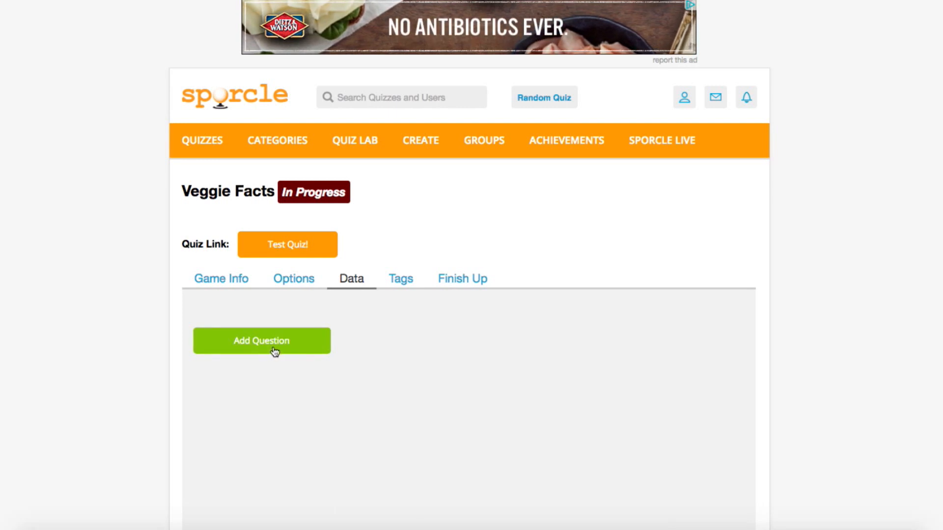
left_click(262, 341)
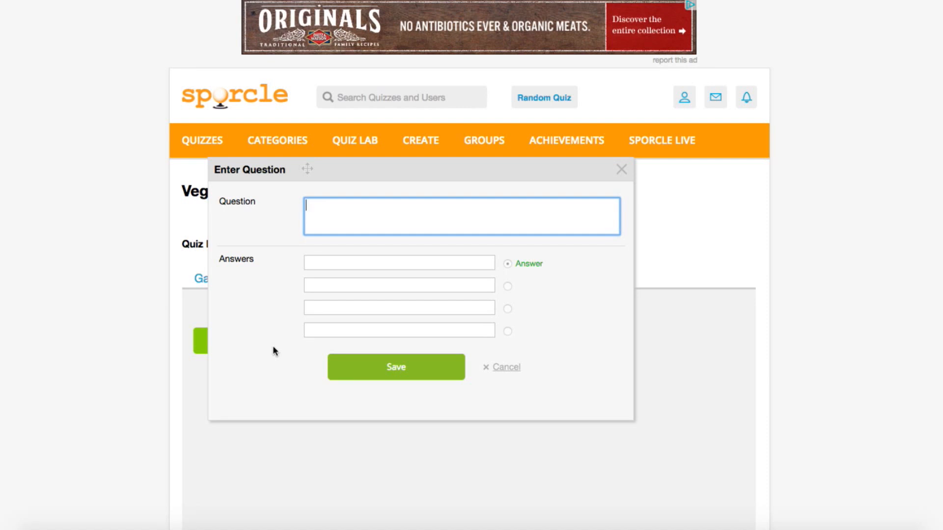
Enter the question 'This veggie is known for high levels of beta-carotene.'
type("This veggie is")
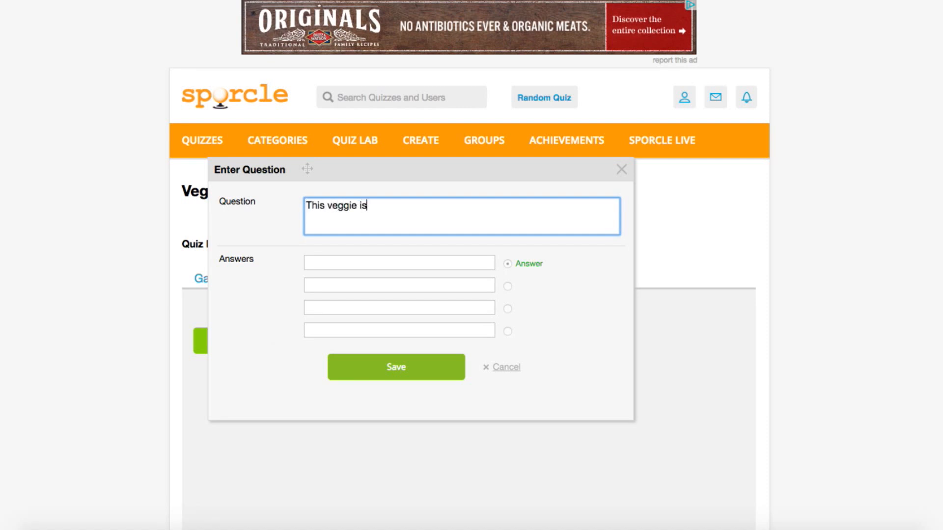
type("known for high levels of")
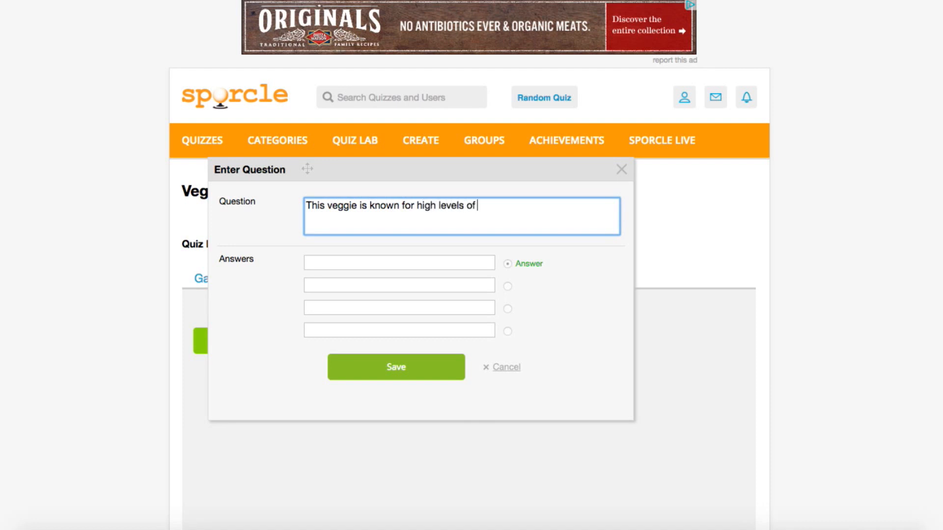
type("beta-carotene")
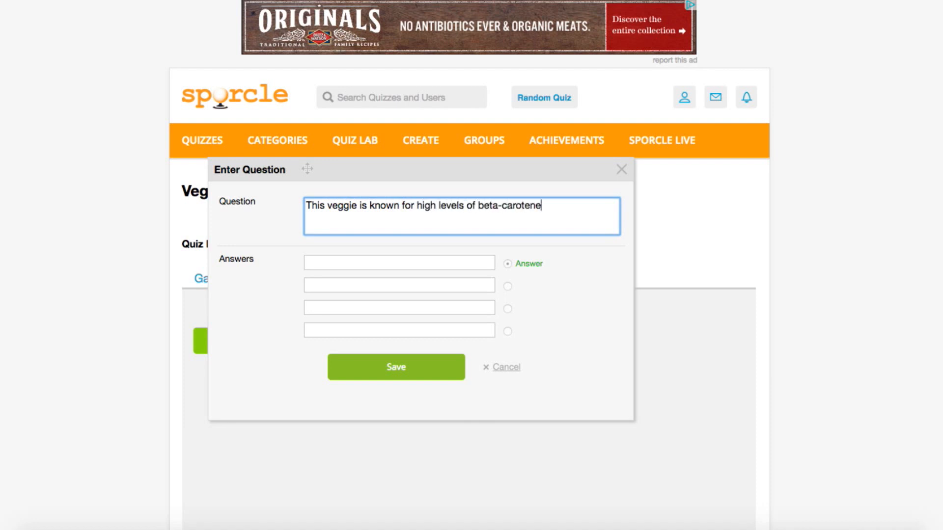
type(".")
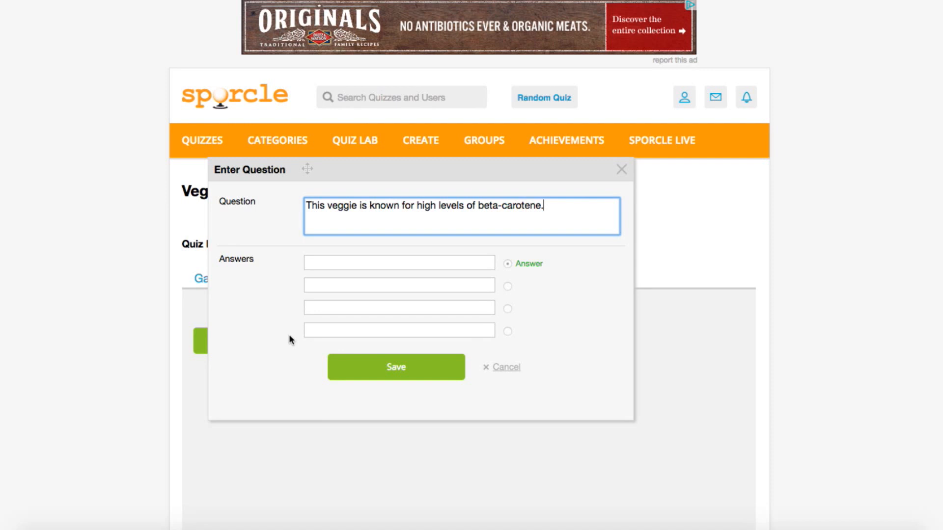
mouse_move(334, 259)
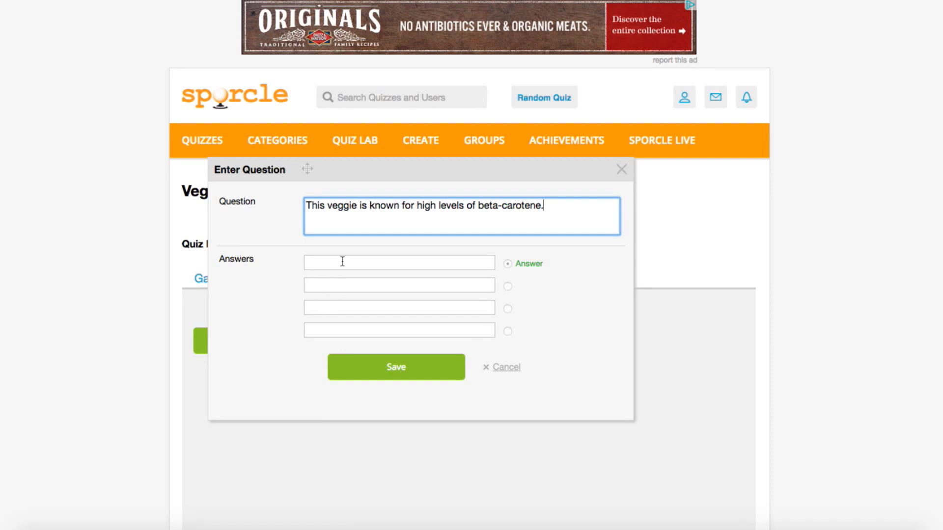
mouse_move(332, 261)
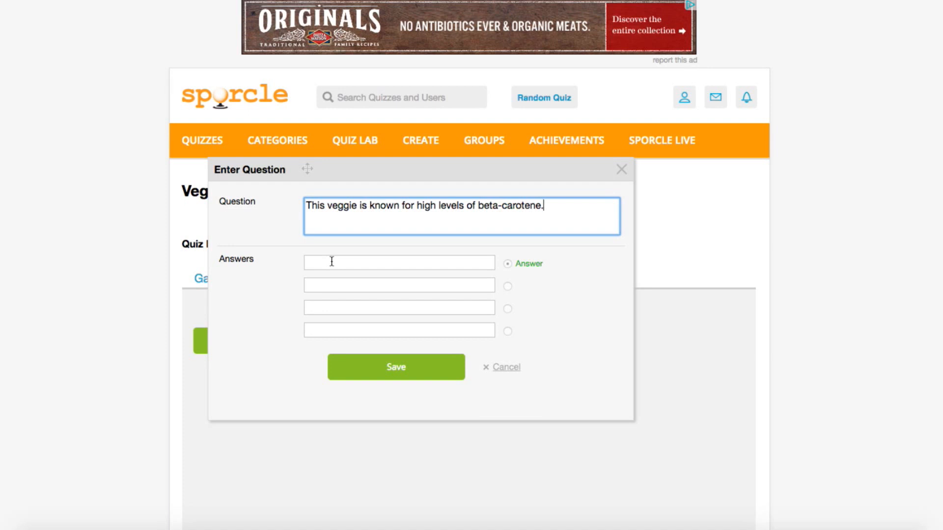
Add answers Carrot, Cauliflower, Asparagus, Eggplant with Carrot correct and save the question
left_click(398, 263)
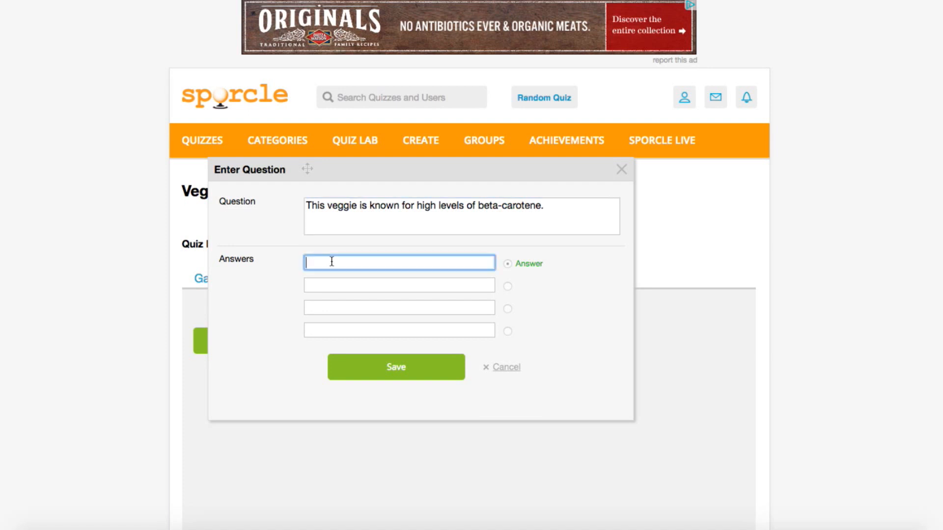
type("Carr")
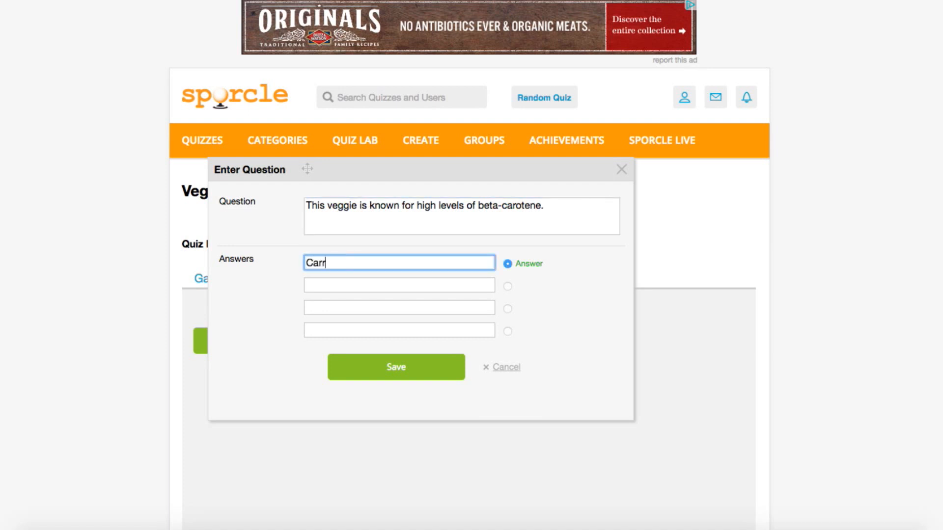
type("ot")
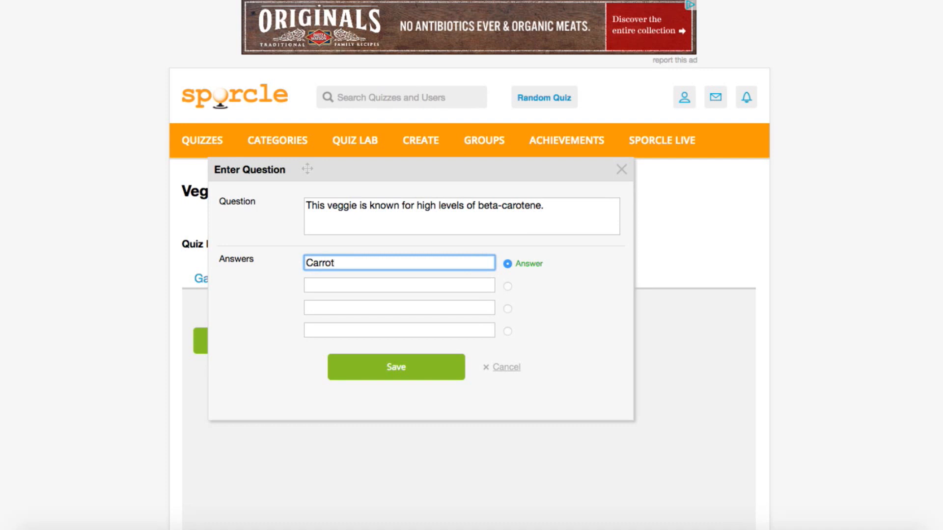
type("Cauliflower")
left_click(399, 308)
type("Asparagus")
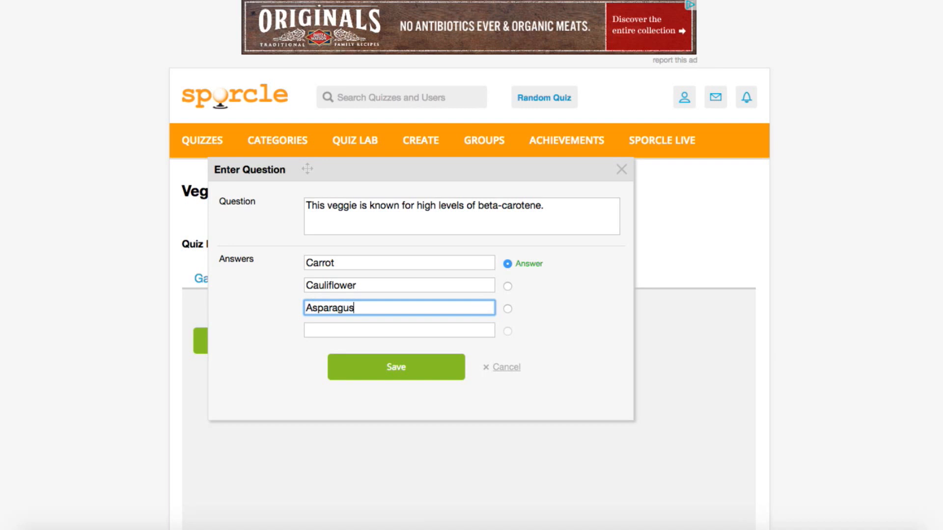
type("Eggplant")
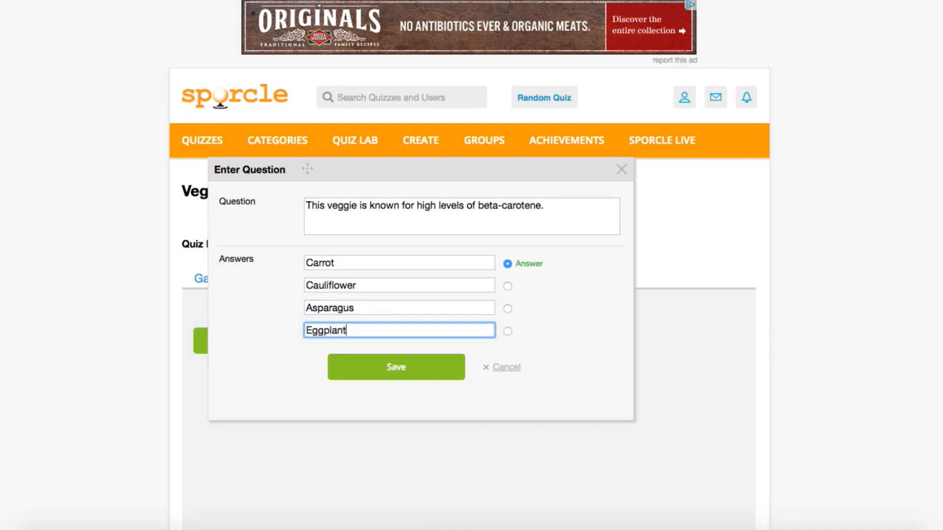
mouse_move(529, 284)
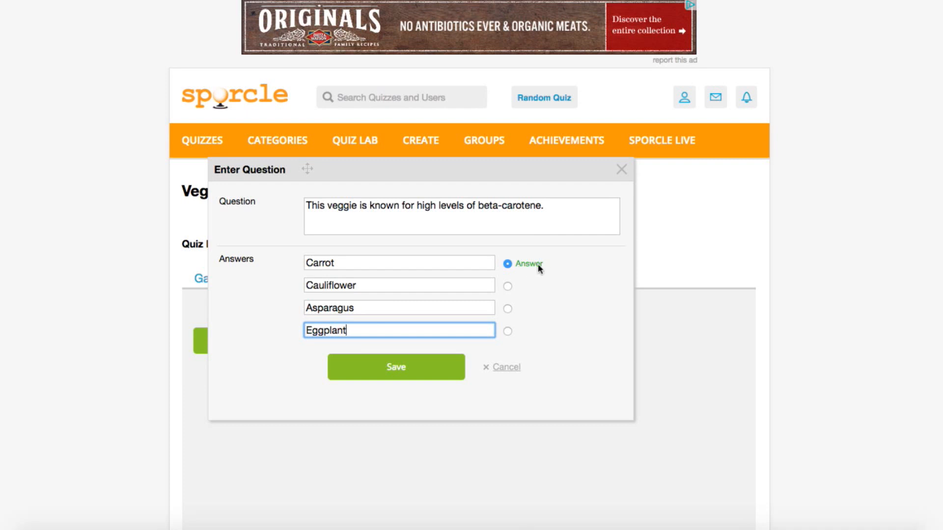
mouse_move(520, 283)
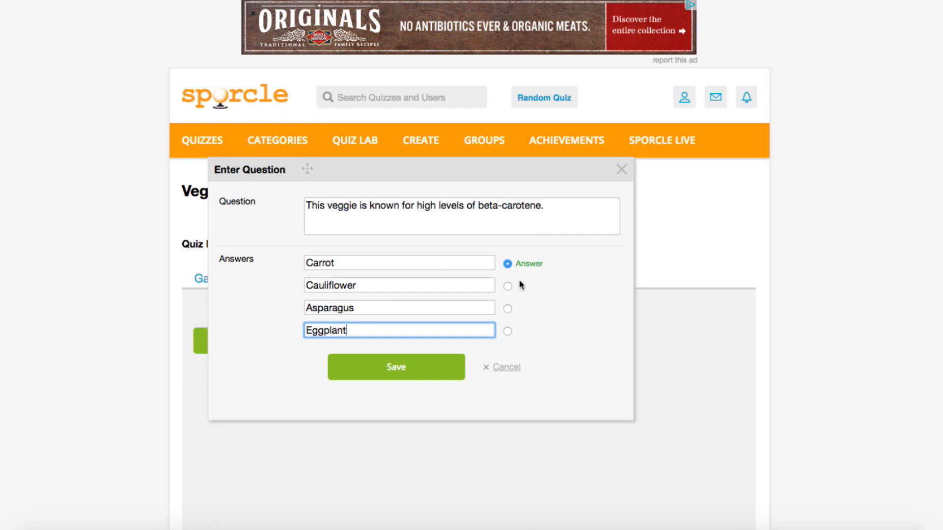
left_click(507, 308)
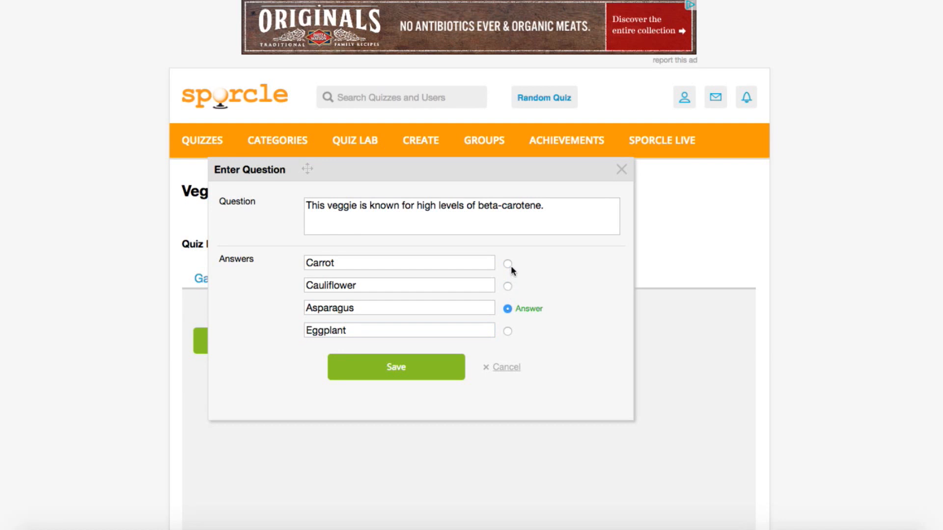
left_click(507, 263)
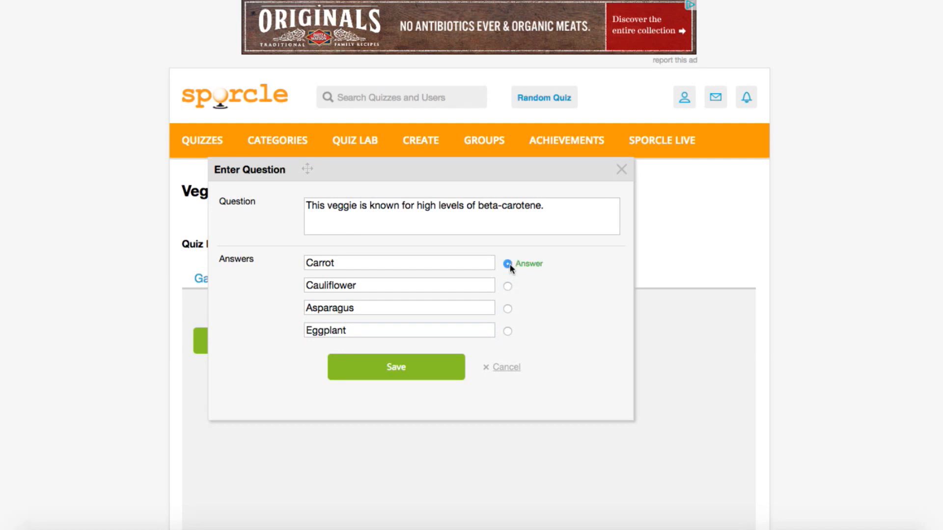
left_click(397, 367)
type("Pot")
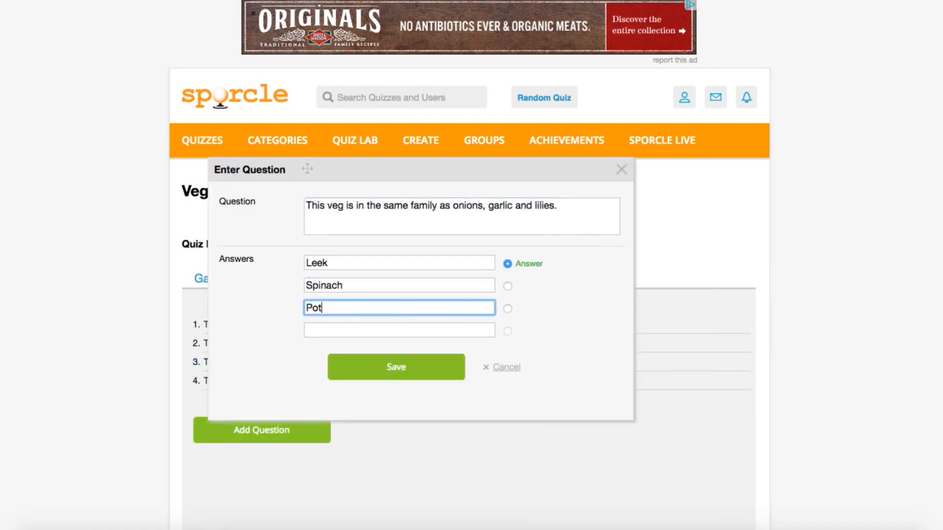
Save the onion-family question as the quiz's fifth question
left_click(397, 368)
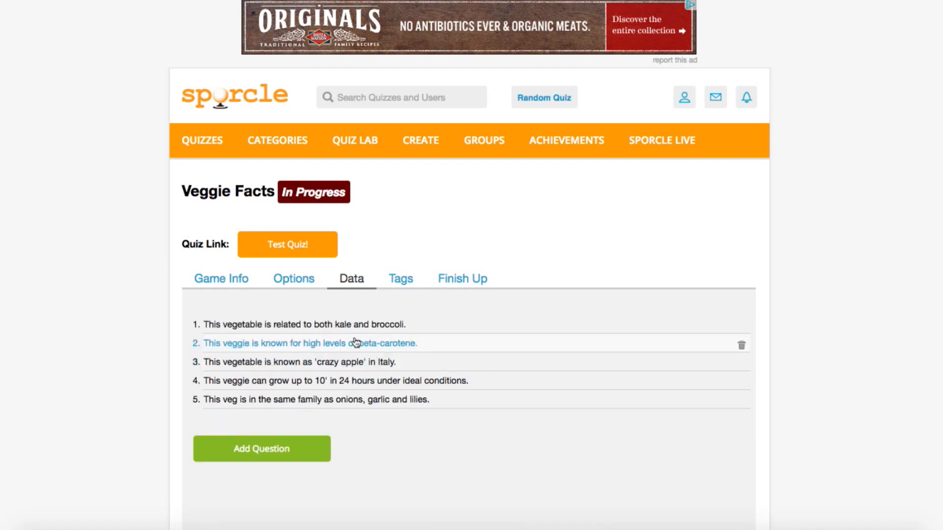
Show the quiz's Options with answer order randomization enabled
left_click(293, 279)
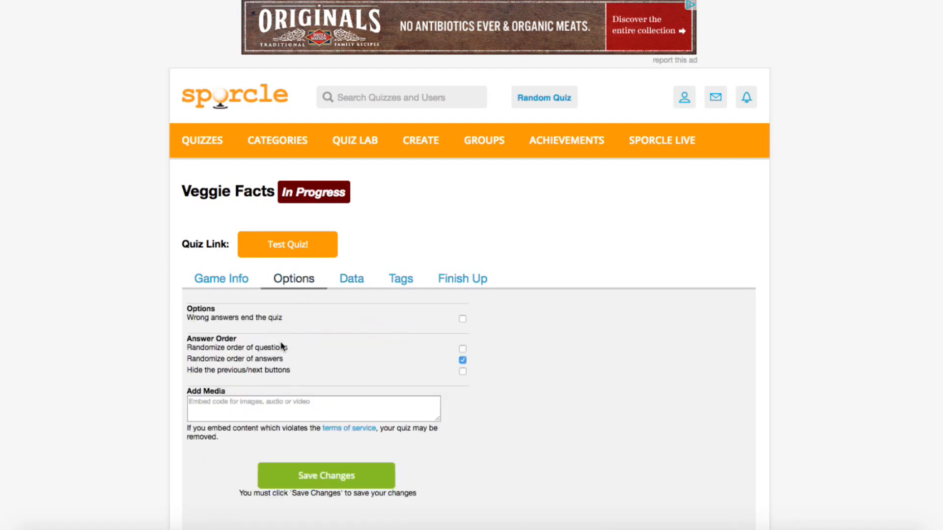
mouse_move(311, 365)
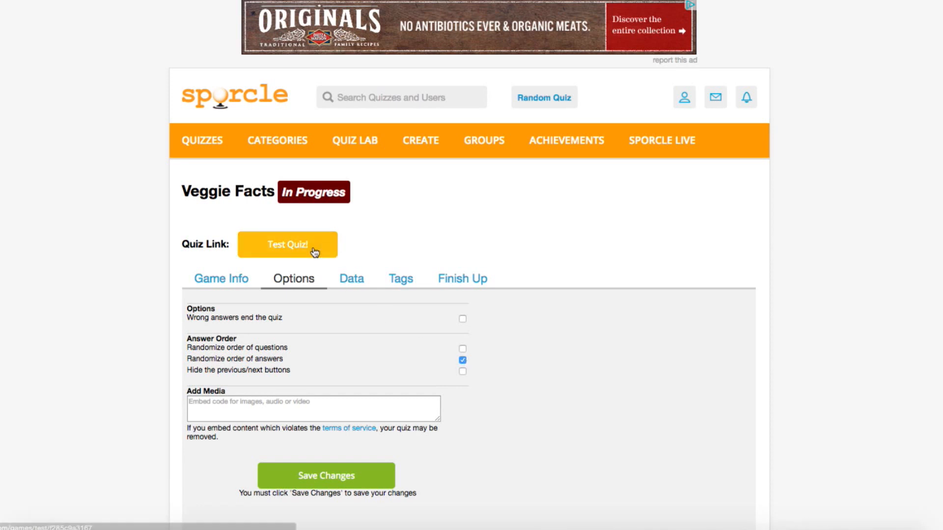
Test-play Veggie Facts to a 5/5 score, then return to the editor
left_click(287, 245)
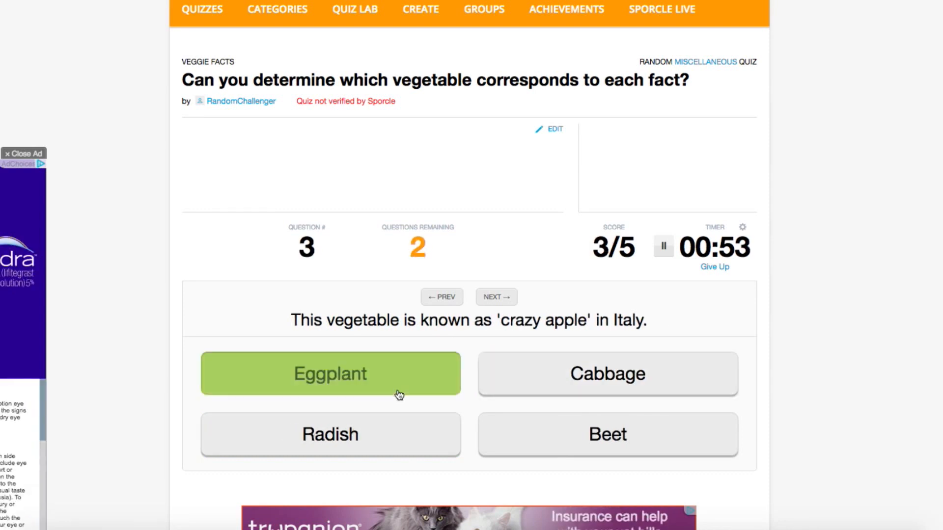
left_click(330, 373)
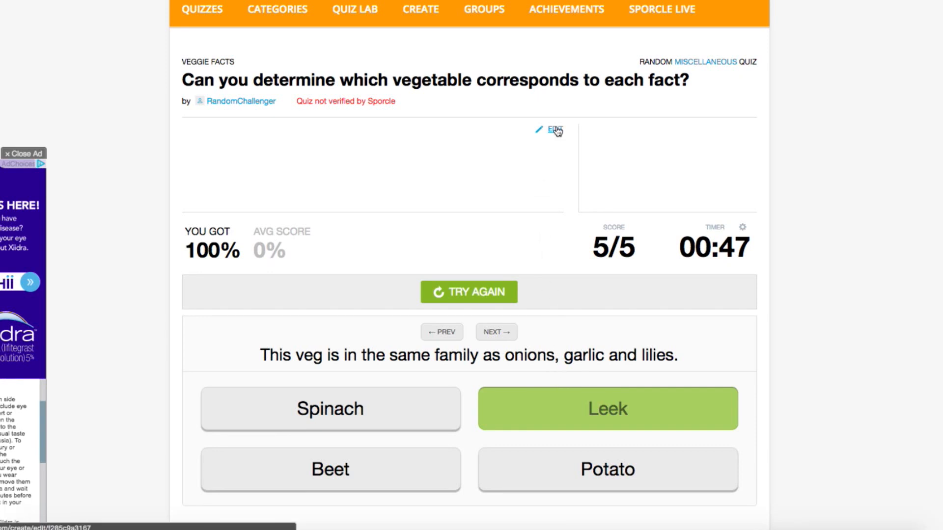
left_click(553, 131)
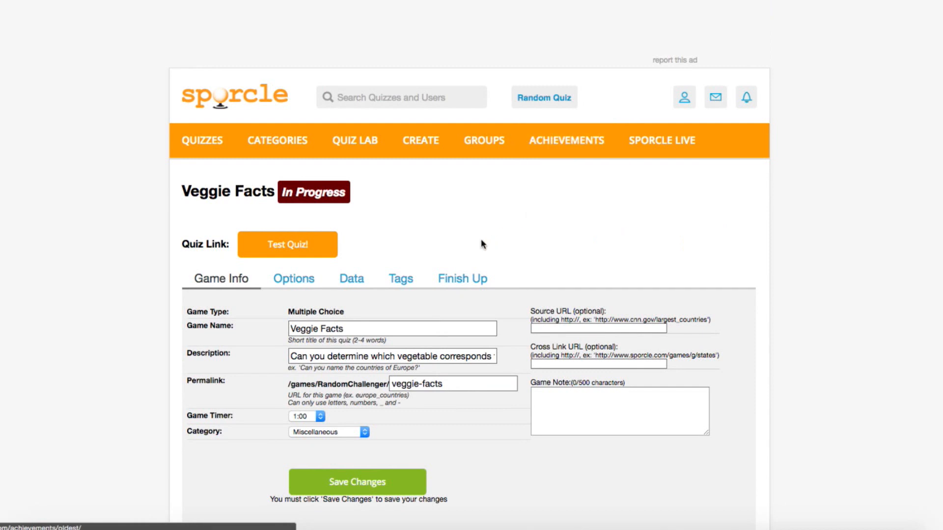
In Finish Up, launch Veggie Facts to the public and start the live quiz
left_click(462, 278)
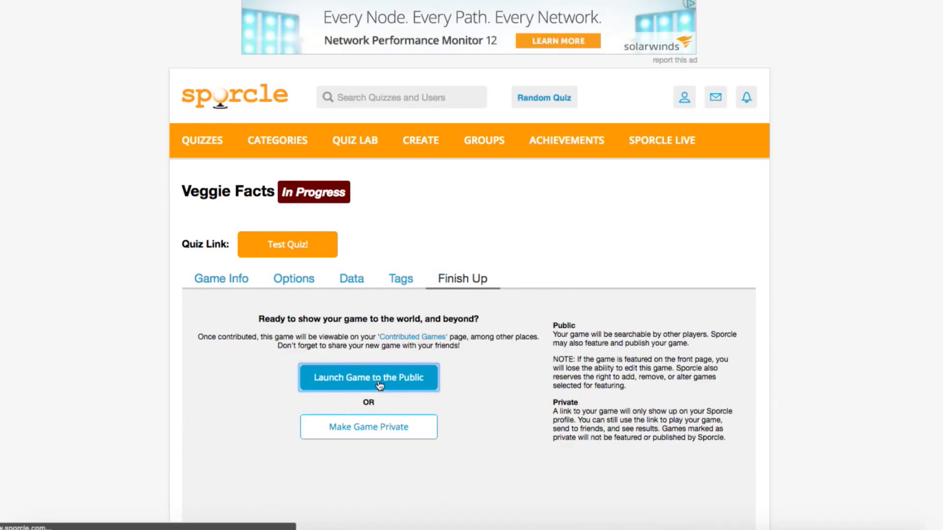
left_click(368, 377)
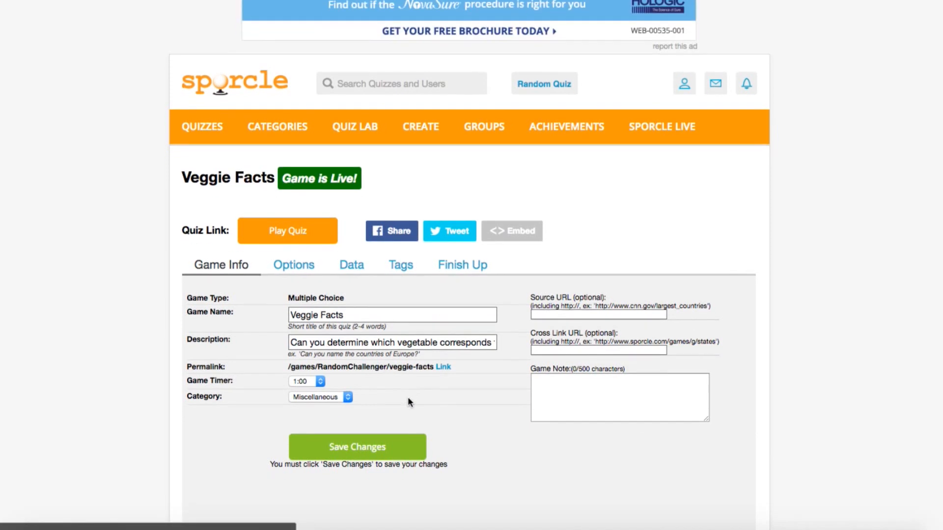
left_click(286, 230)
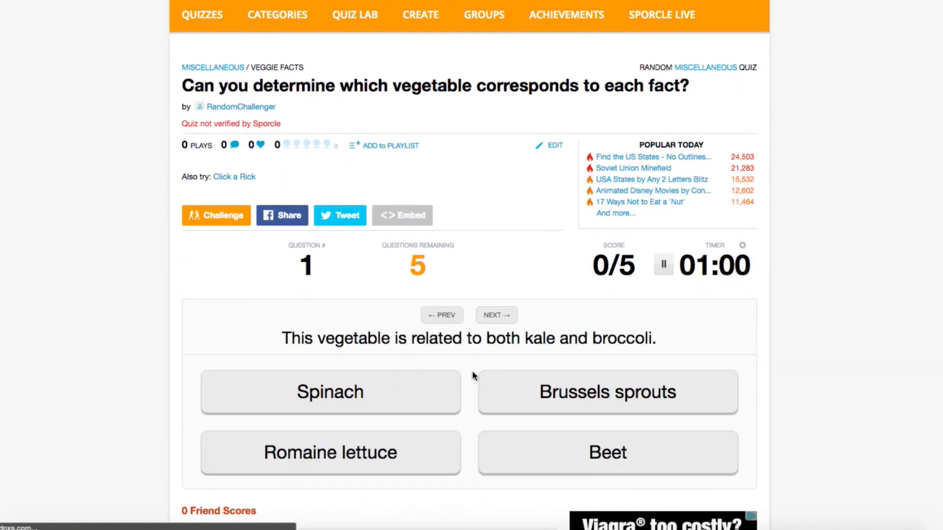